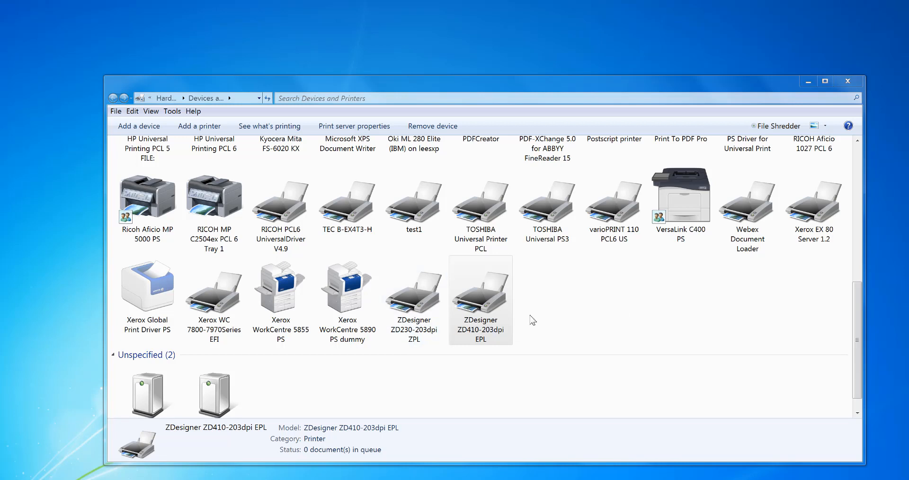
Review the existing ZD410 EPL and ZD230 ZPL printers, then begin Add a printer from the File menu
left_click(414, 296)
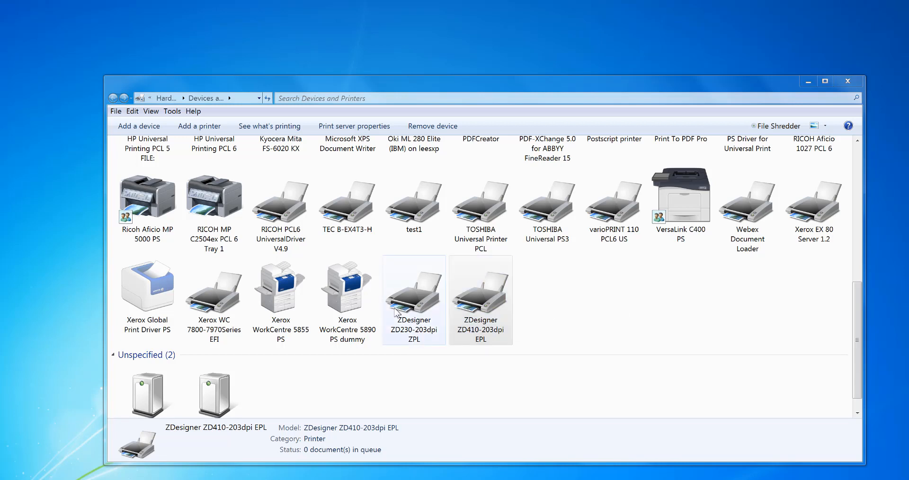
left_click(414, 290)
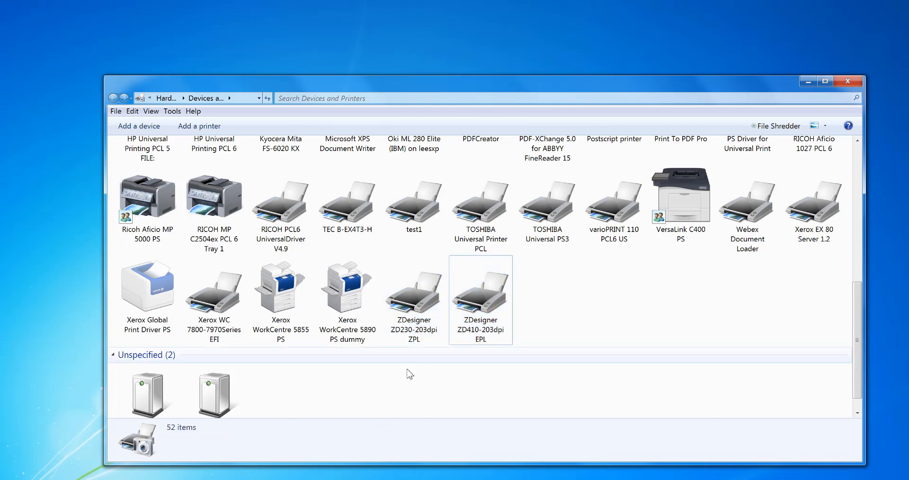
left_click(414, 289)
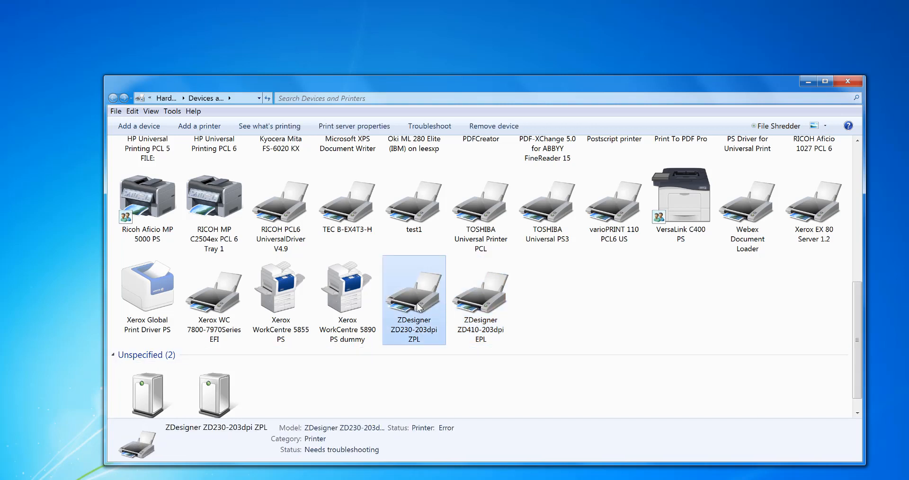
left_click(480, 290)
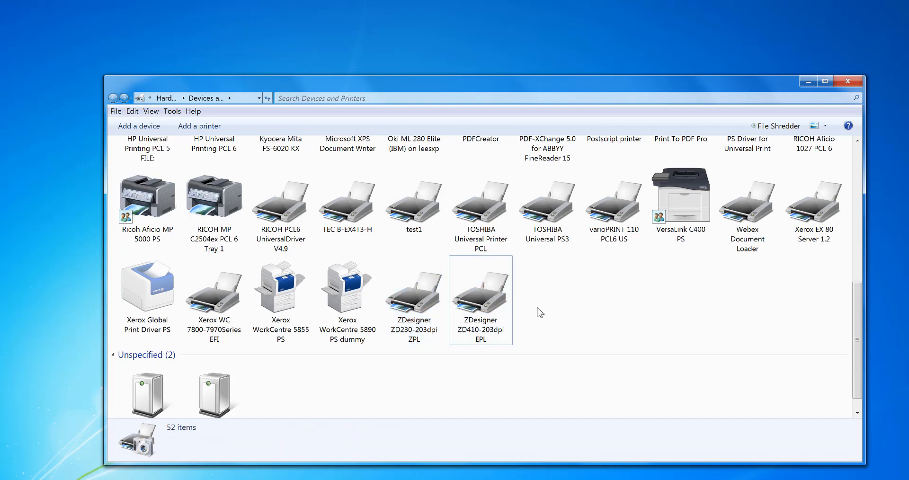
mouse_move(426, 380)
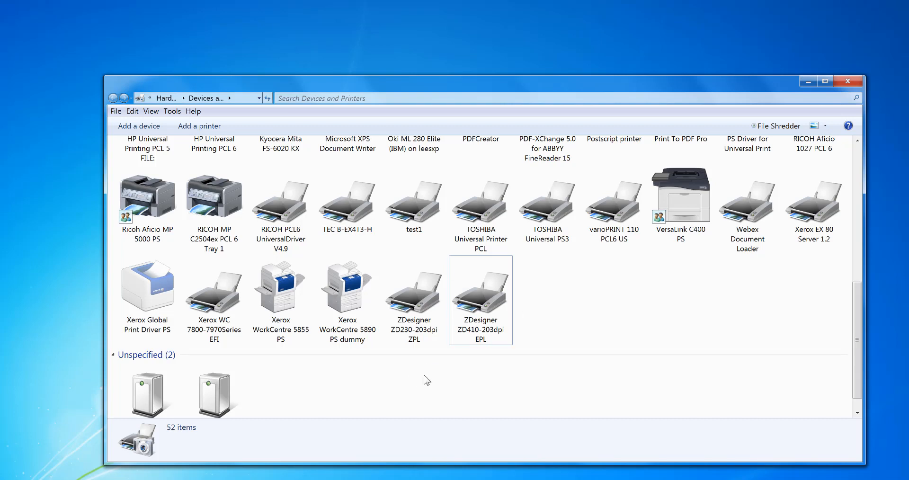
left_click(413, 290)
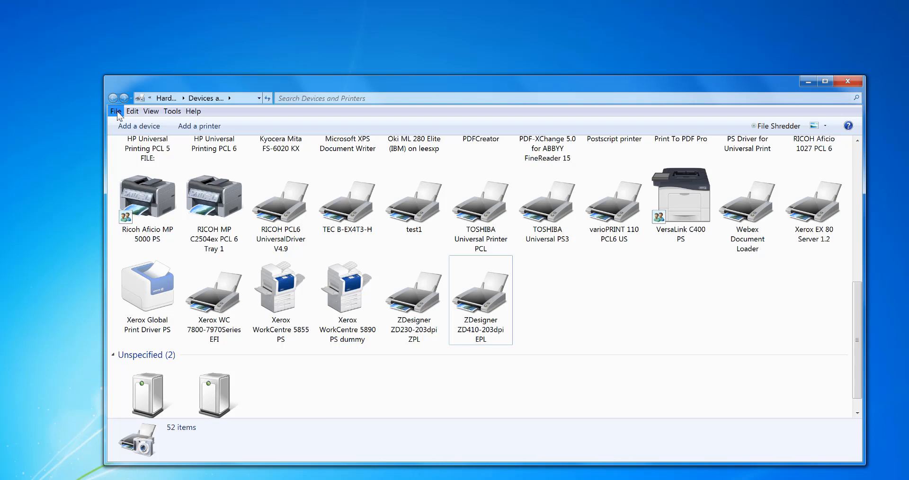
mouse_move(199, 126)
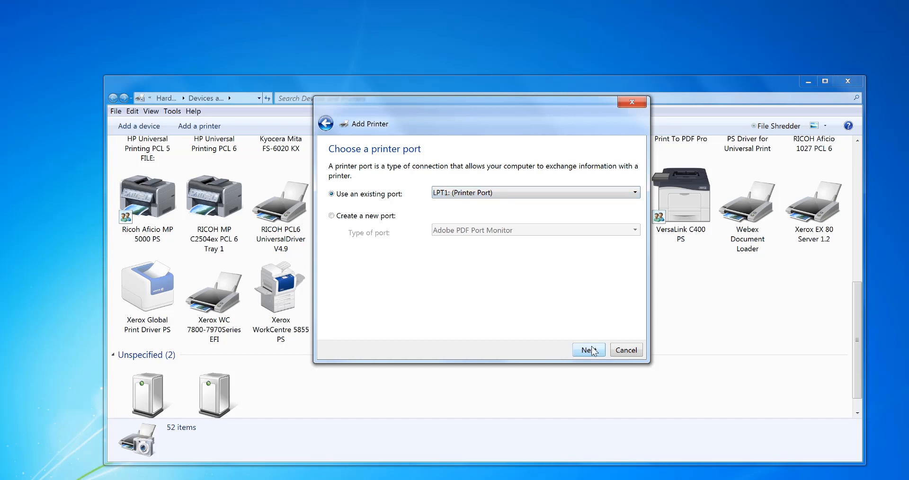
Add a local printer on the existing LPT1 port and continue to driver selection
left_click(589, 349)
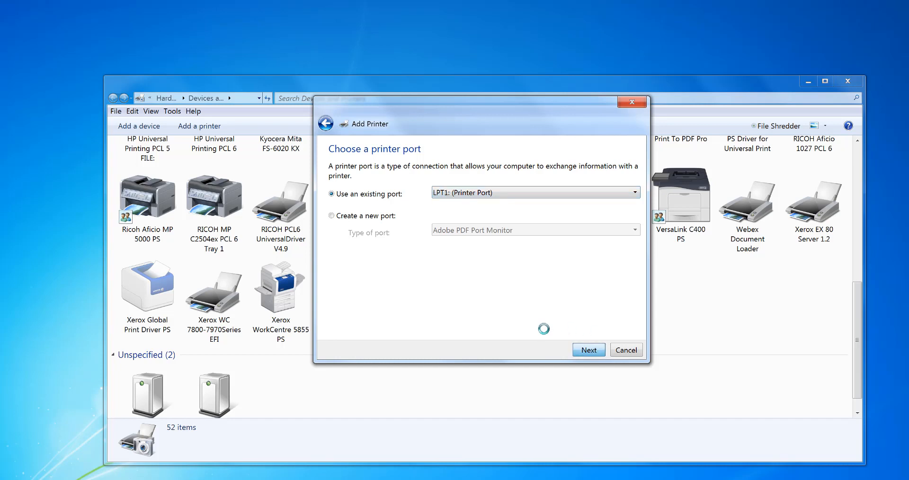
left_click(589, 350)
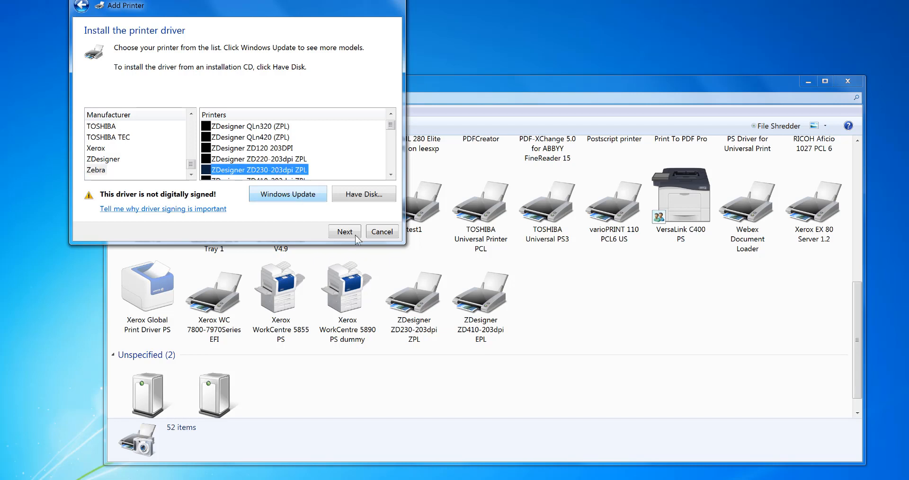
Use the ZDesigner ZD230-203dpi ZPL driver and name the printer 'Zebra Dummy Printer'
left_click(345, 231)
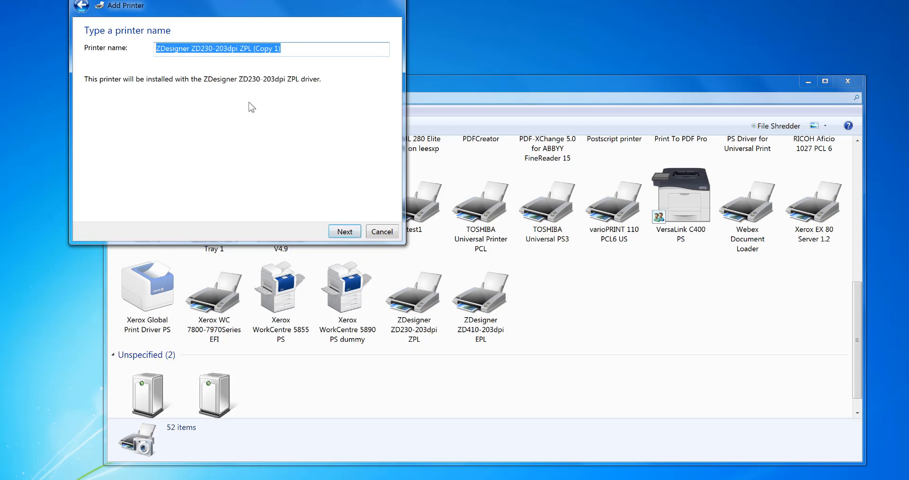
type("Z")
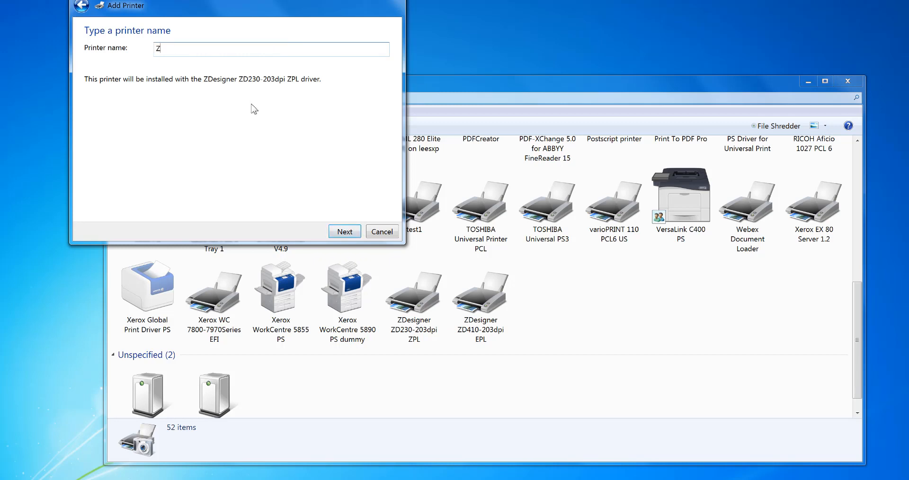
type("ebra Dum")
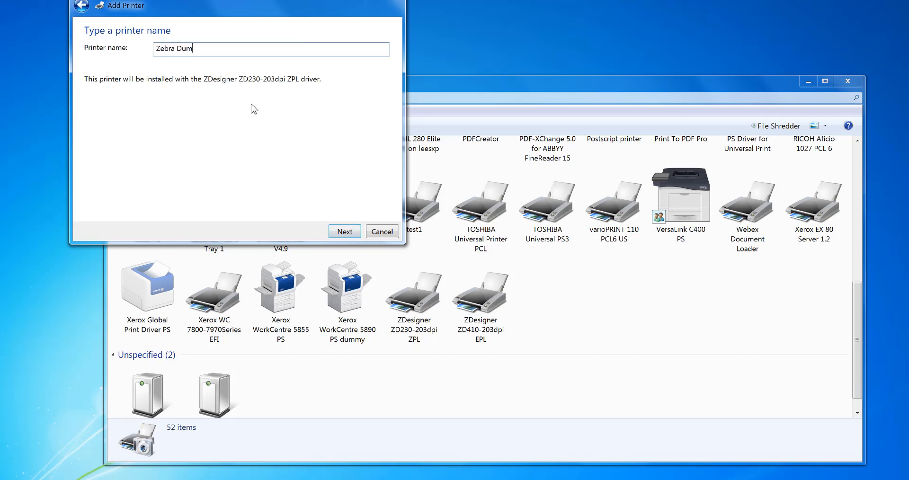
type("my Printer")
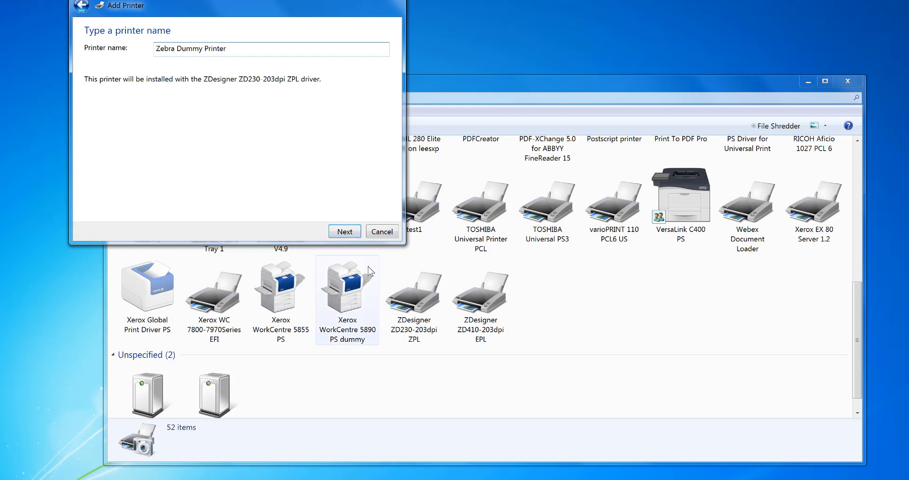
left_click(345, 231)
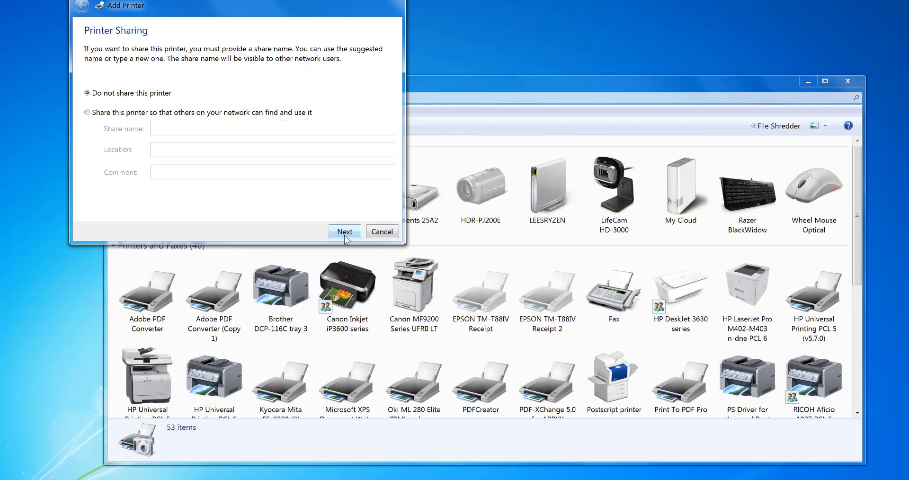
Leave the new printer unshared and finish the wizard
left_click(344, 231)
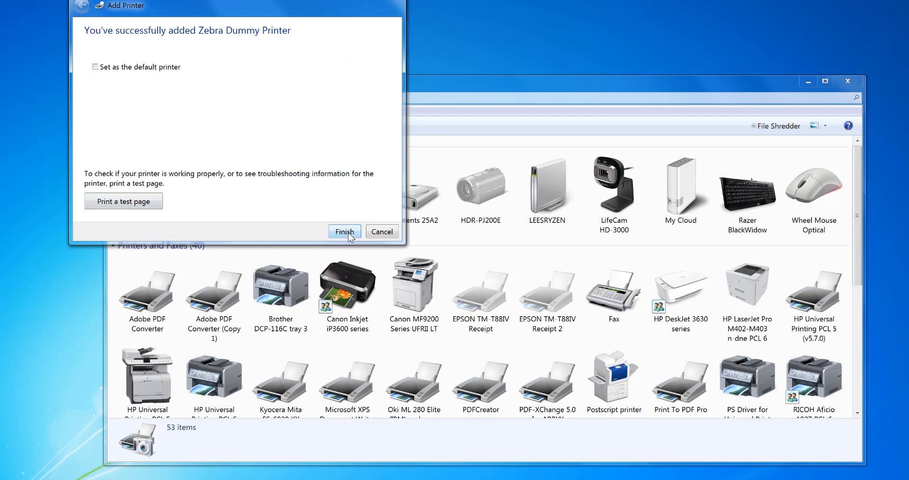
left_click(344, 231)
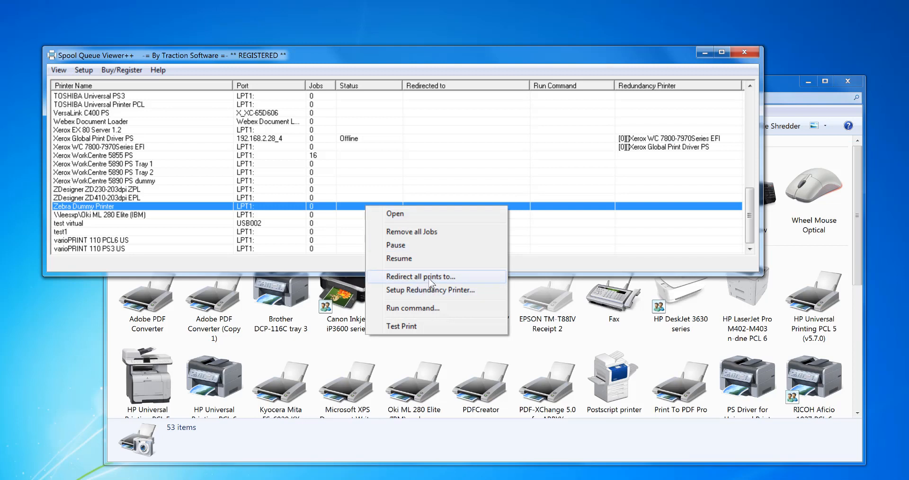
Set Zebra Dummy Printer to redirect all prints to both ZDesigner ZD230 ZPL and ZD410 EPL
left_click(420, 275)
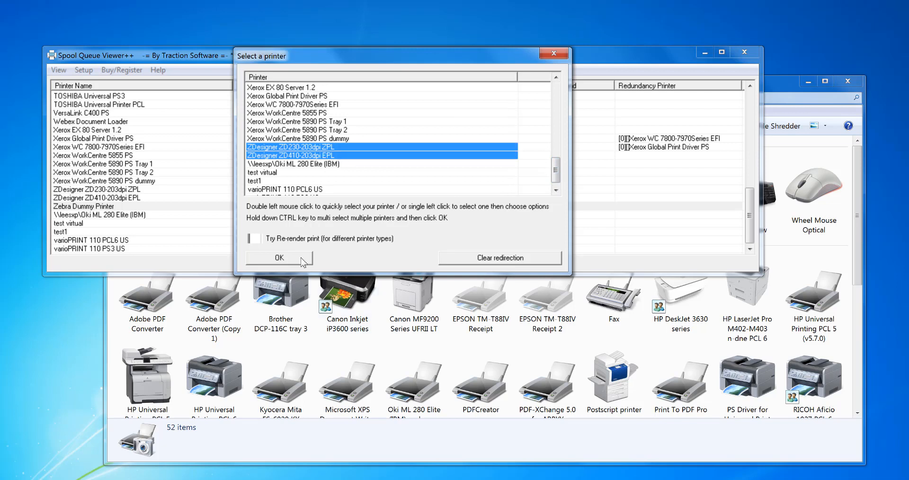
left_click(279, 258)
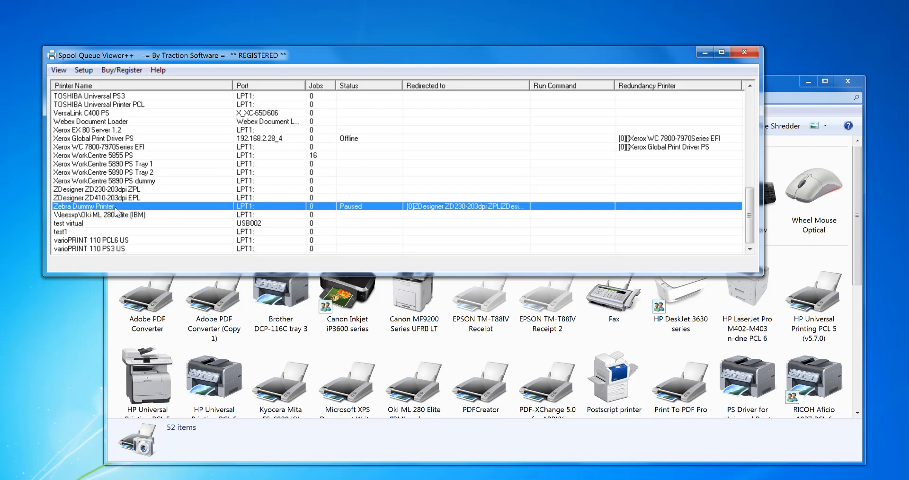
mouse_move(137, 197)
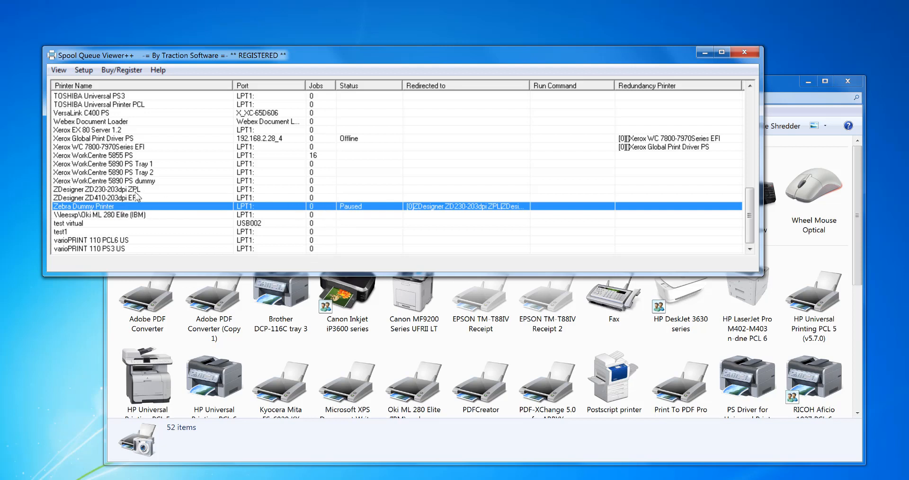
mouse_move(298, 211)
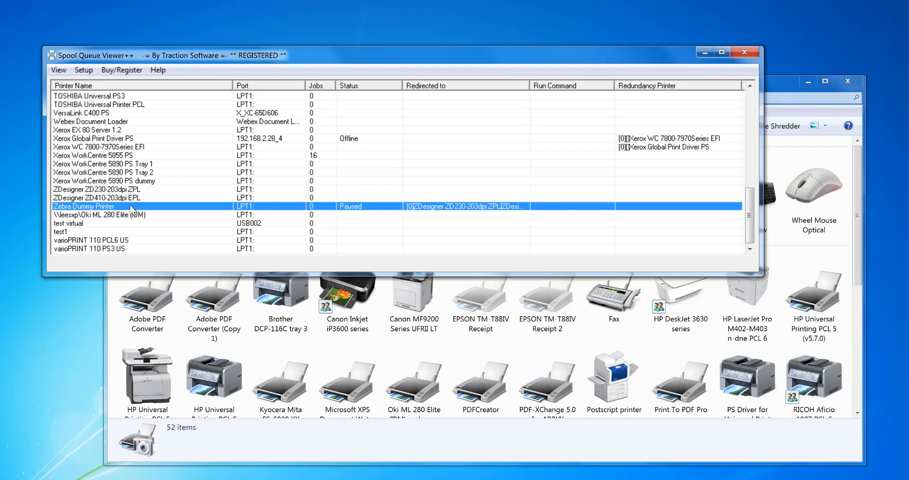
Send a Test Print from Zebra Dummy Printer's context menu to both redirect targets
right_click(131, 206)
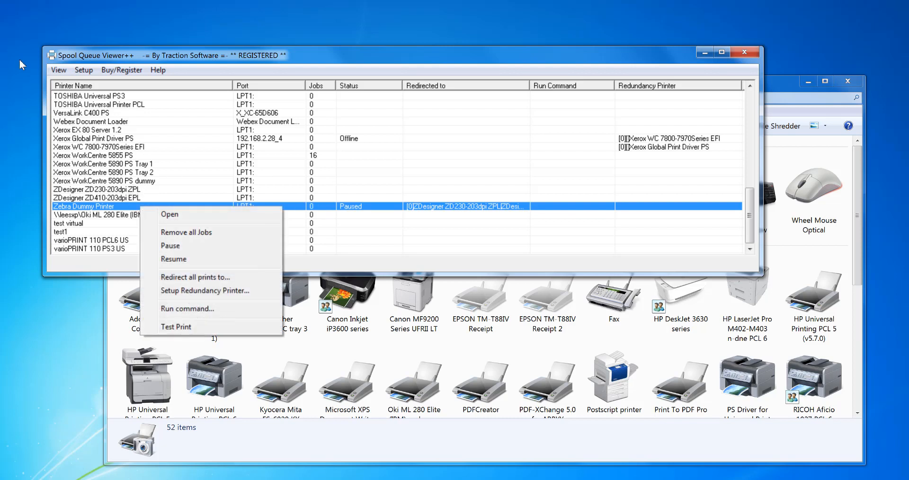
mouse_move(201, 327)
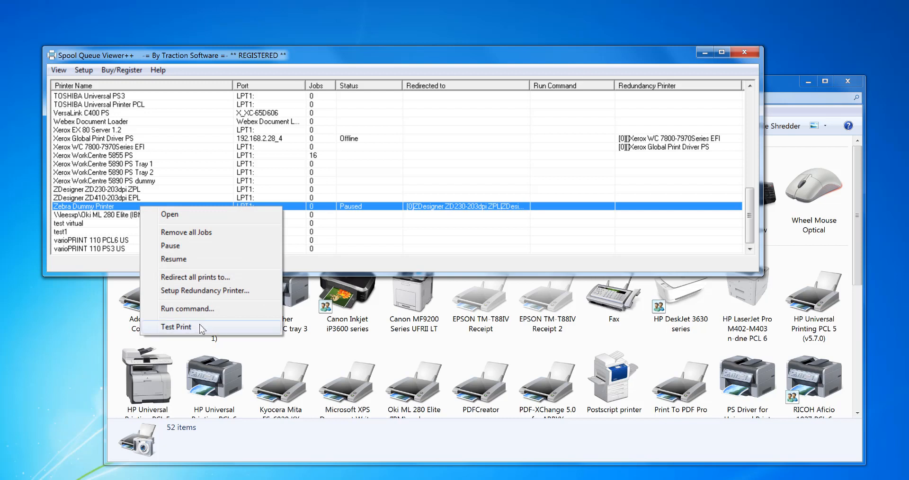
left_click(176, 327)
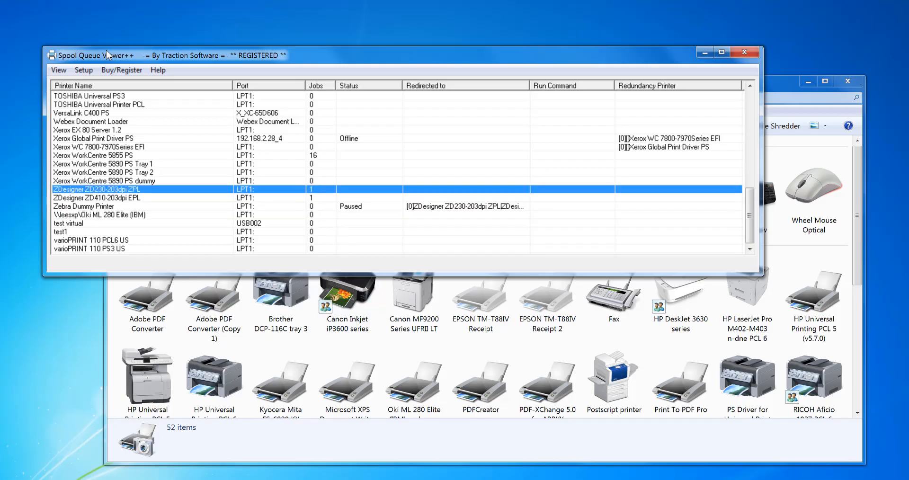
double_click(108, 190)
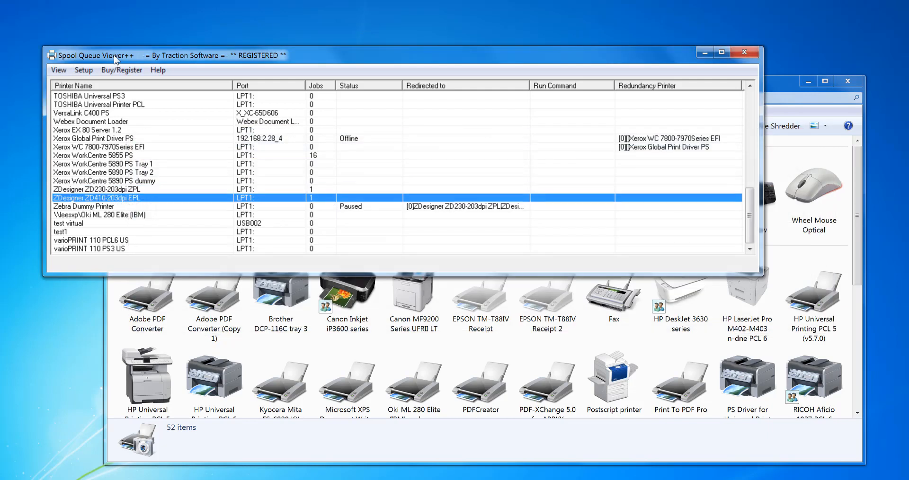
mouse_move(394, 242)
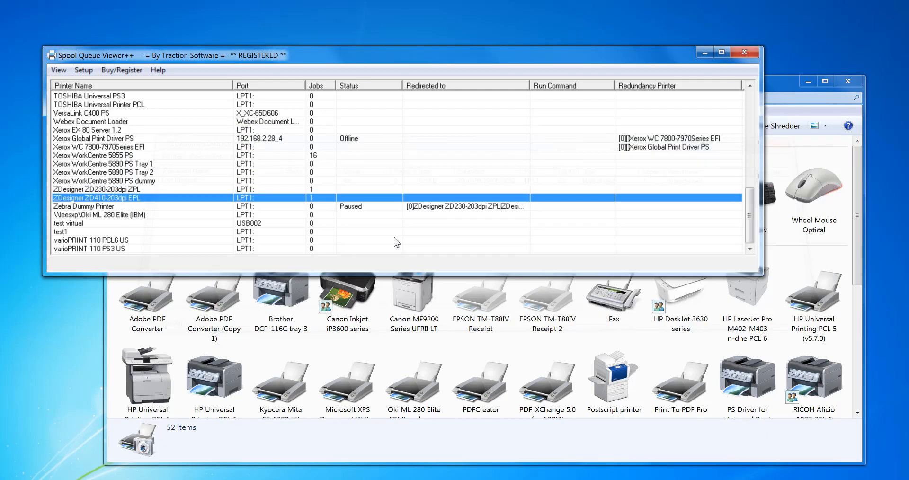
mouse_move(295, 199)
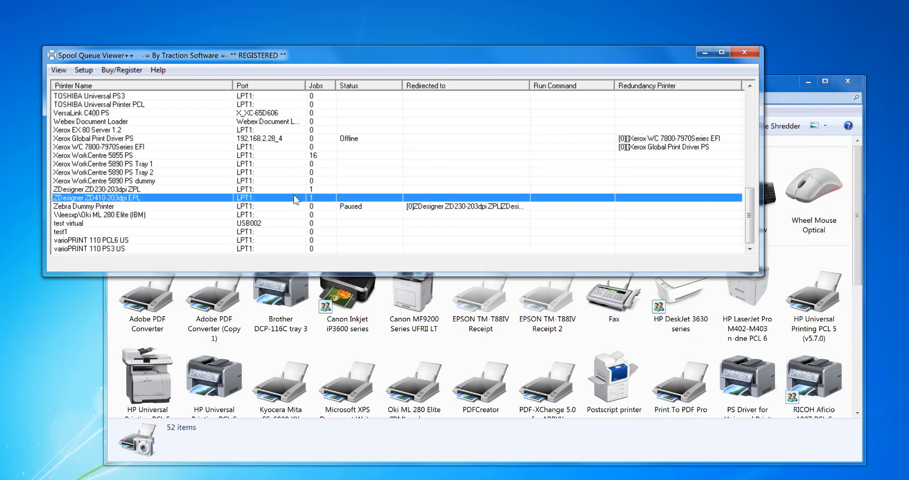
mouse_move(234, 218)
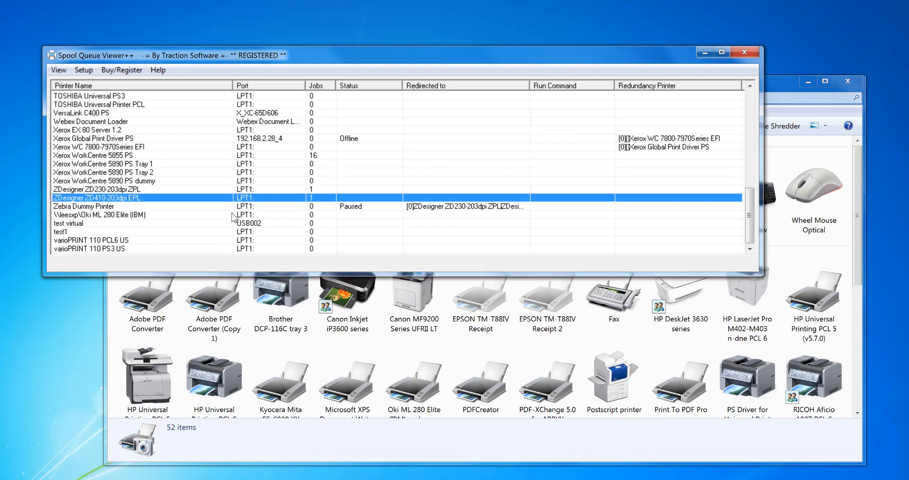
left_click(84, 207)
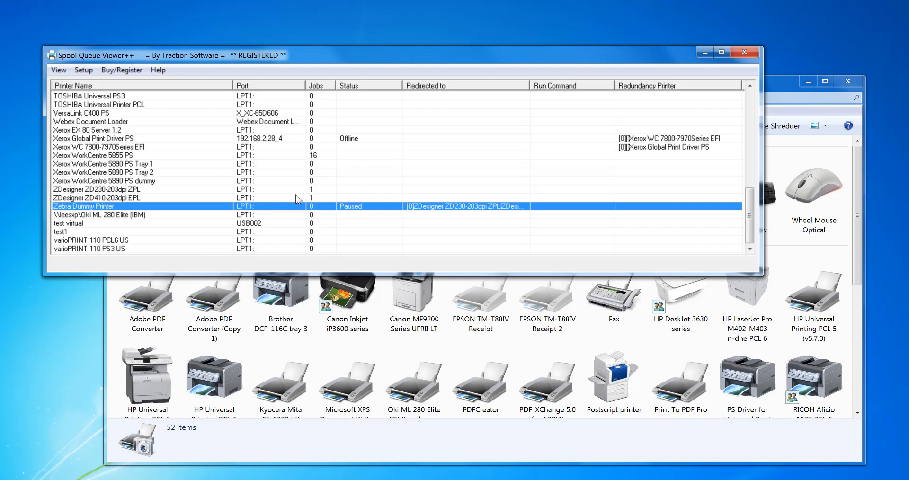
mouse_move(137, 199)
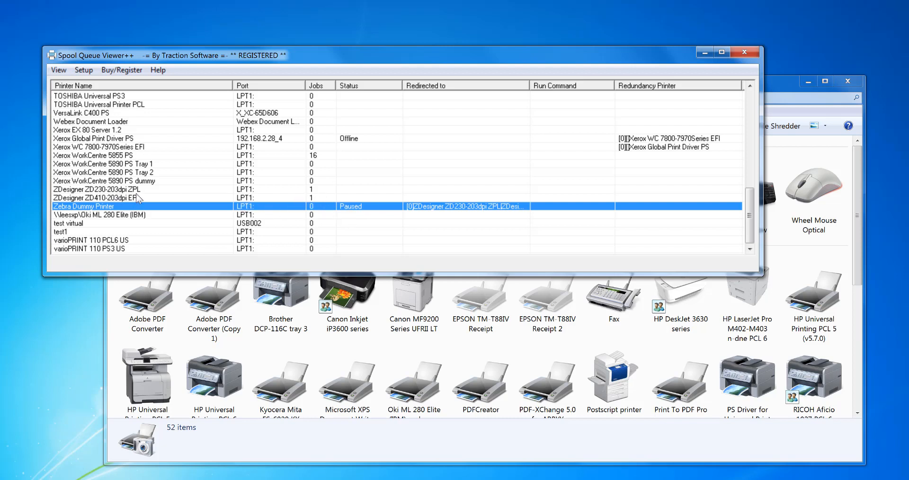